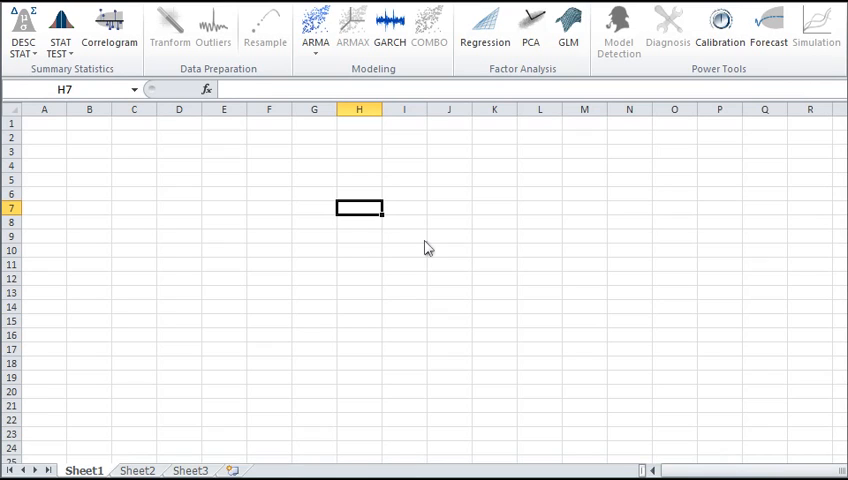
- Review NumXL's descriptive statistics tools and the list of statistical tests on the ribbon
{"action": "scroll", "scroll_direction": "right", "scroll_amount": 3}
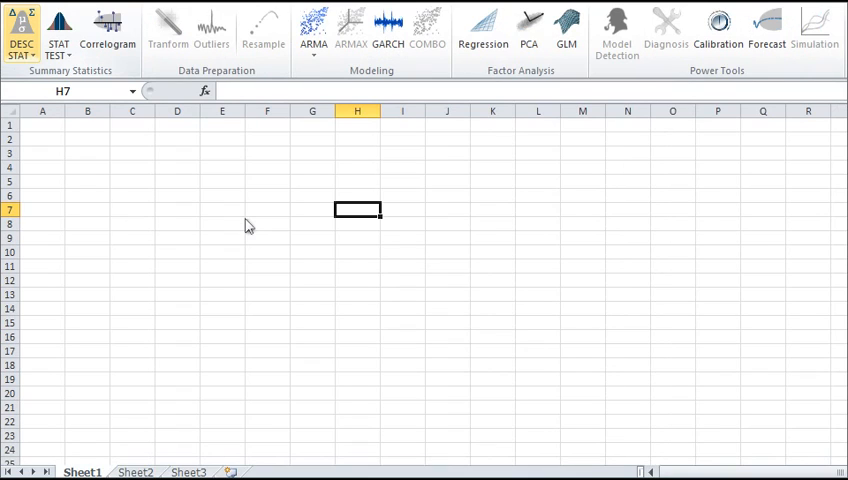
{"action": "left_click", "coordinate": [20, 30]}
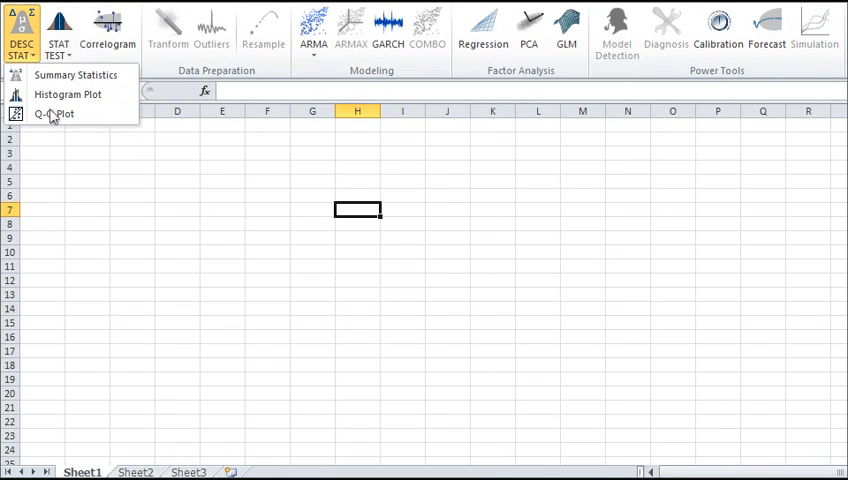
{"action": "left_click", "coordinate": [58, 30]}
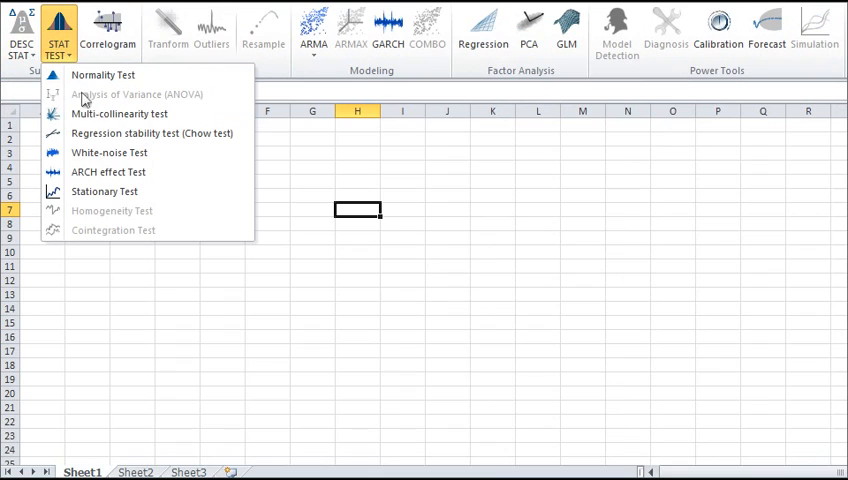
{"action": "mouse_move", "coordinate": [132, 210]}
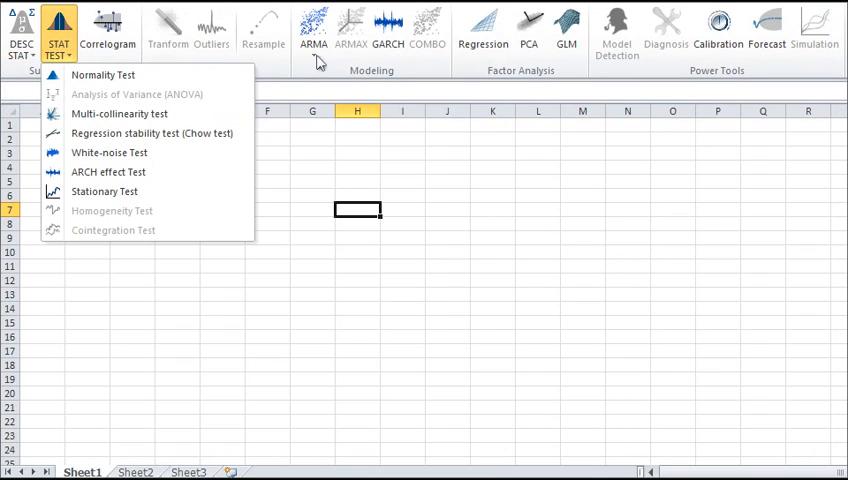
{"action": "left_click", "coordinate": [312, 30]}
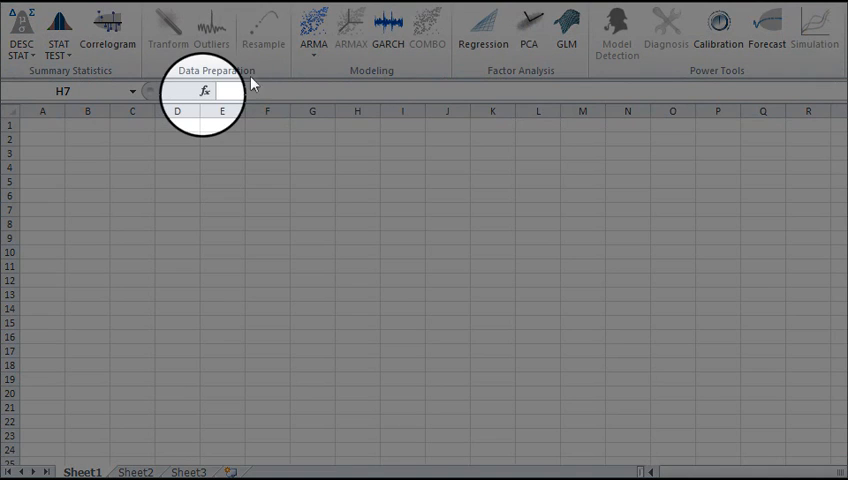
- List the NumXL function categories in the Insert Function dialog and reach the BOXCOX reference
{"action": "left_click", "coordinate": [204, 92]}
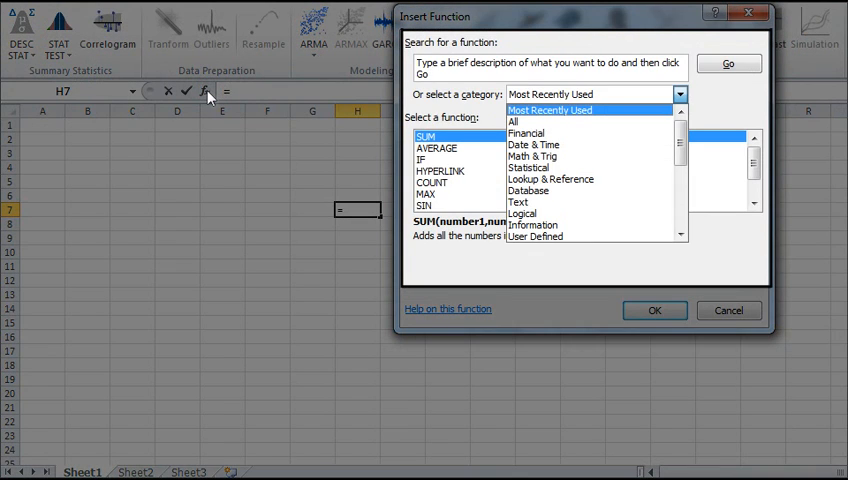
{"action": "scroll", "scroll_direction": "down", "scroll_amount": 3}
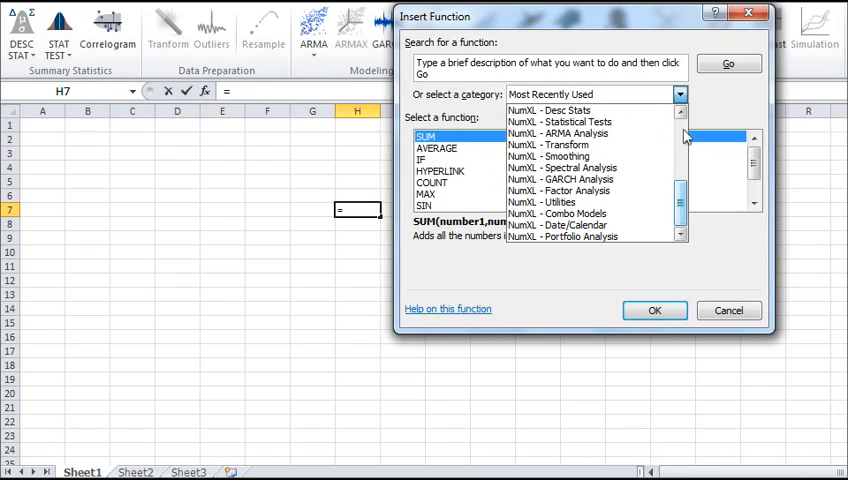
{"action": "left_click", "coordinate": [448, 308]}
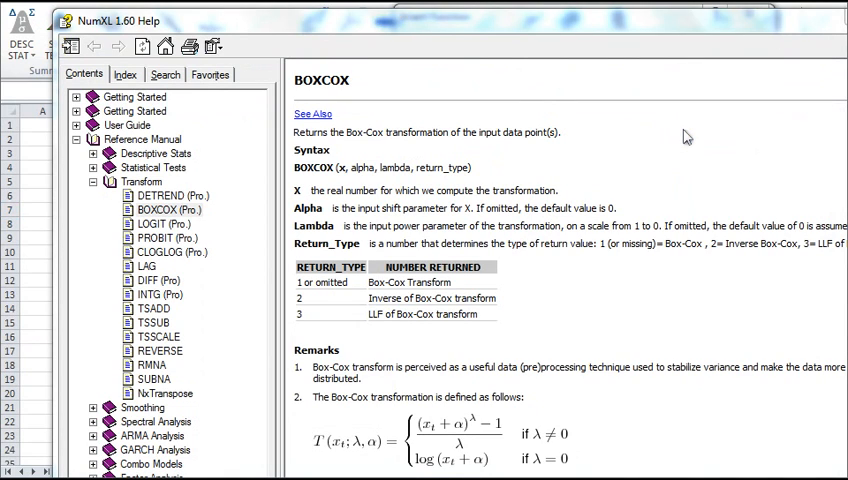
{"action": "mouse_move", "coordinate": [498, 196]}
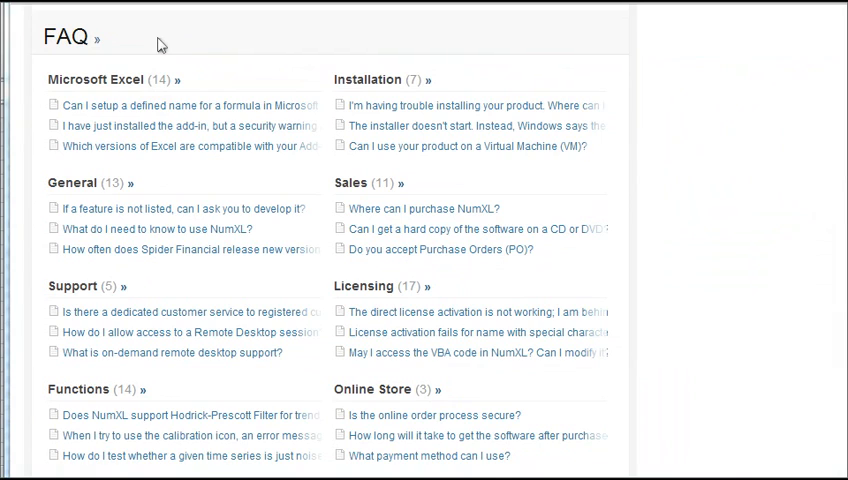
{"action": "mouse_move", "coordinate": [598, 272]}
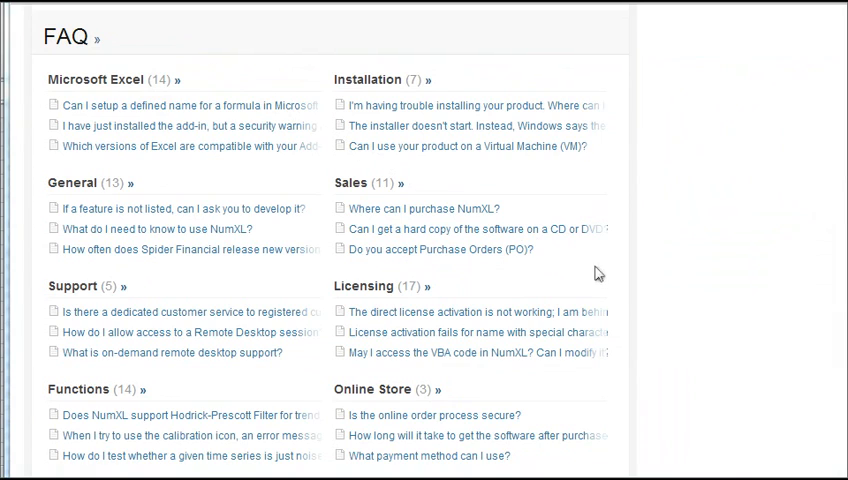
{"action": "mouse_move", "coordinate": [678, 316]}
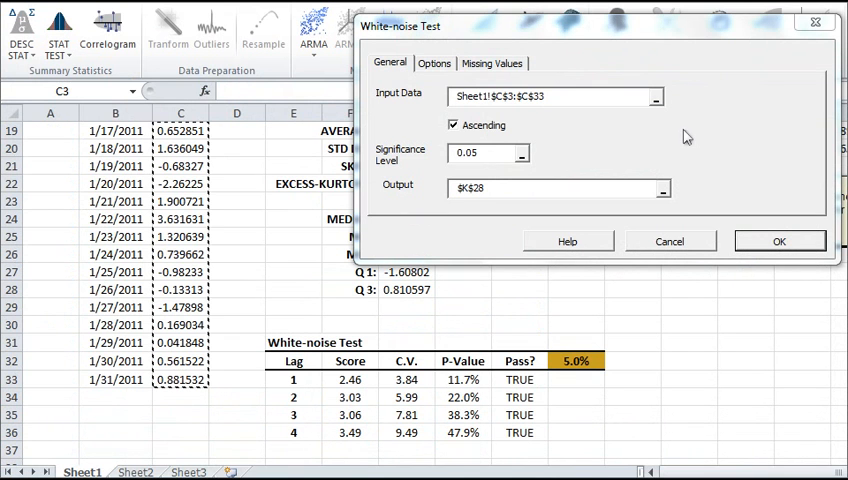
{"action": "mouse_move", "coordinate": [544, 130]}
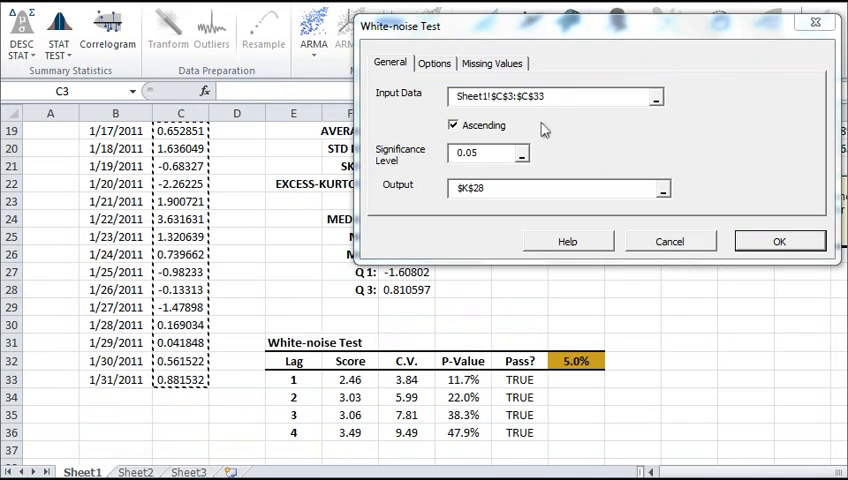
{"action": "mouse_move", "coordinate": [382, 120]}
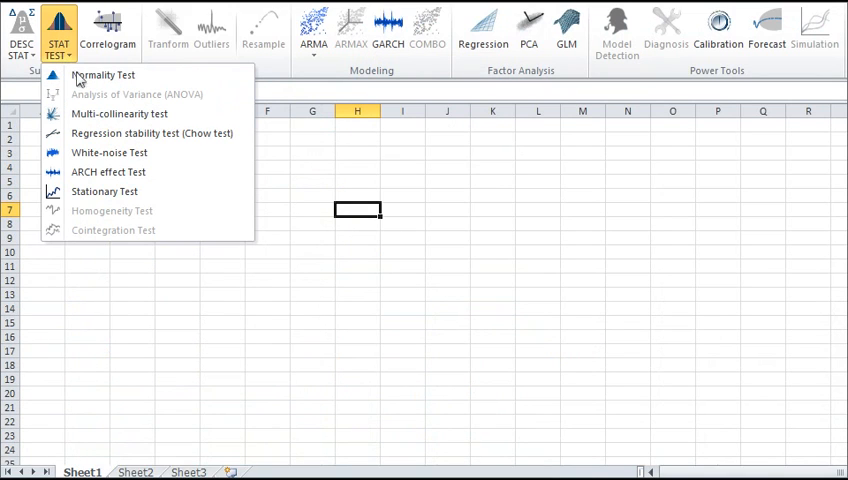
{"action": "mouse_move", "coordinate": [170, 174]}
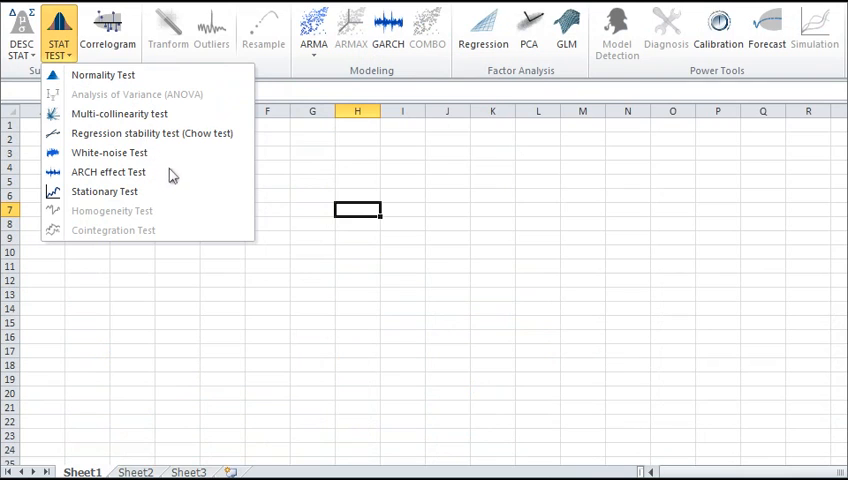
{"action": "mouse_move", "coordinate": [196, 202]}
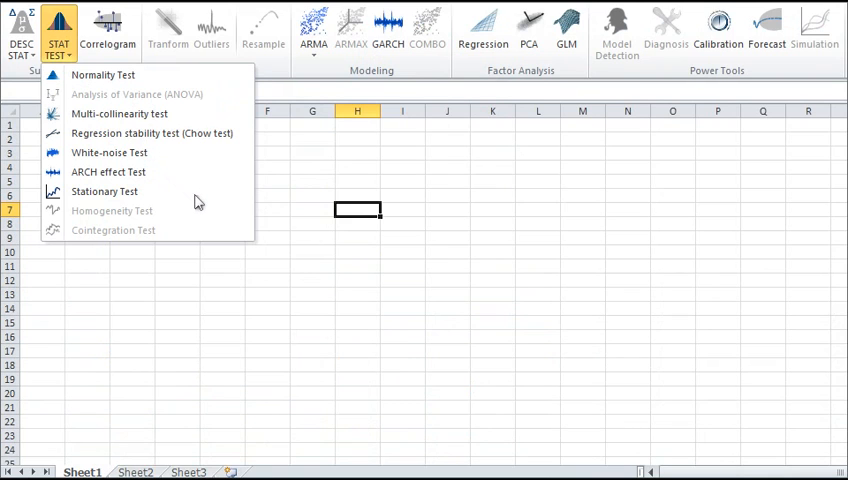
- Show the ARMA model choices, including AirLine and U.S. Census X-12 ARIMA, and start a correlogram analysis
{"action": "left_click", "coordinate": [108, 30]}
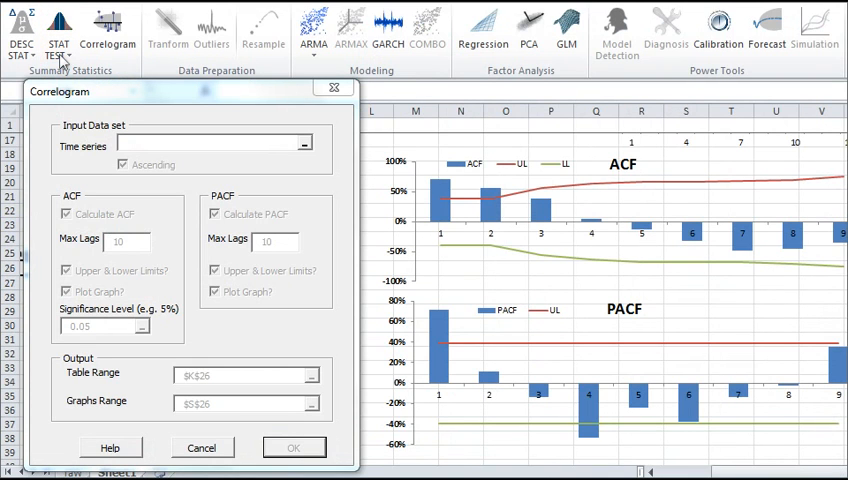
{"action": "mouse_move", "coordinate": [172, 152]}
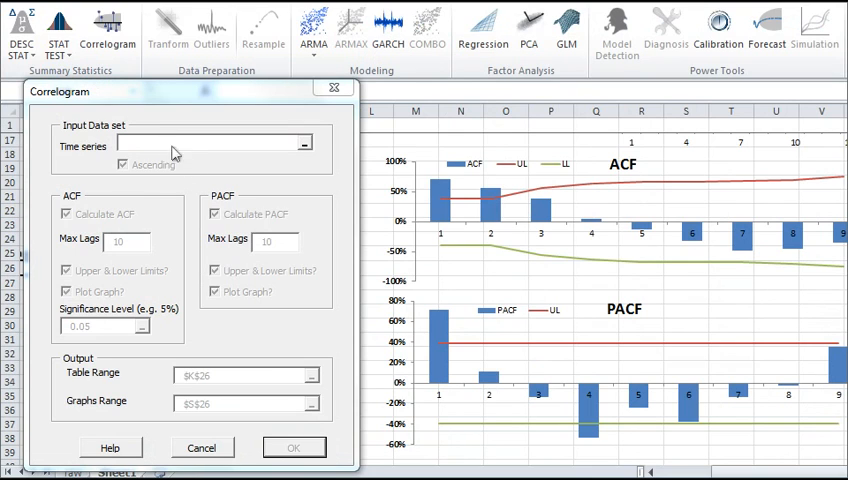
{"action": "mouse_move", "coordinate": [330, 280]}
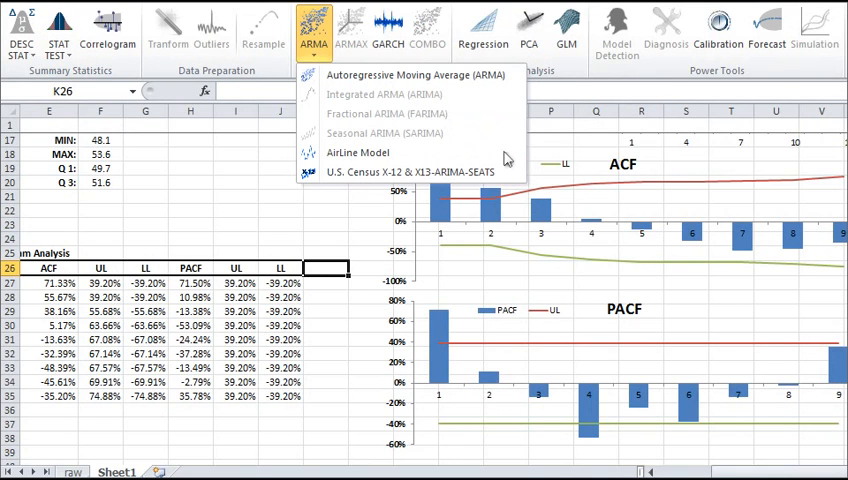
- Bring up the AirLine Model wizard beside the monthly power demand series
{"action": "left_click", "coordinate": [356, 152]}
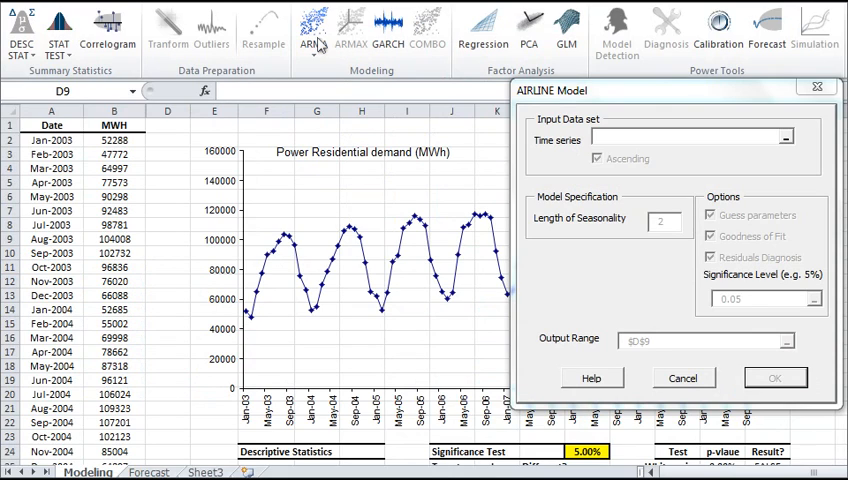
{"action": "mouse_move", "coordinate": [420, 278]}
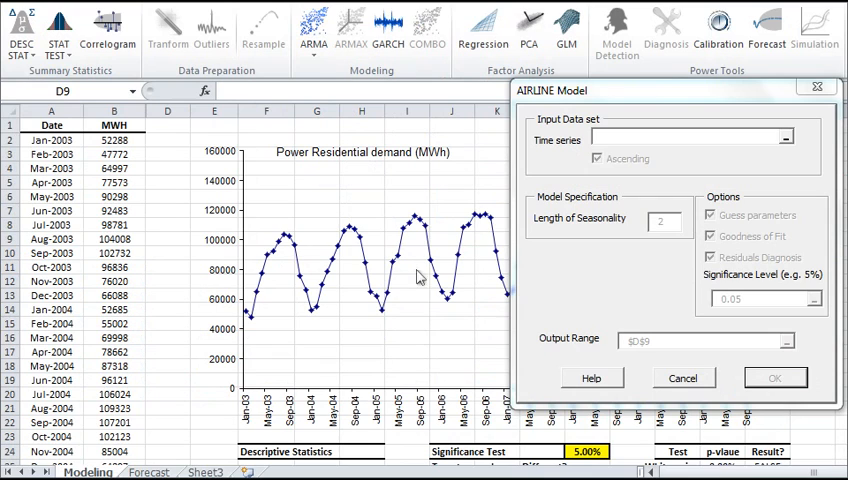
{"action": "mouse_move", "coordinate": [444, 332]}
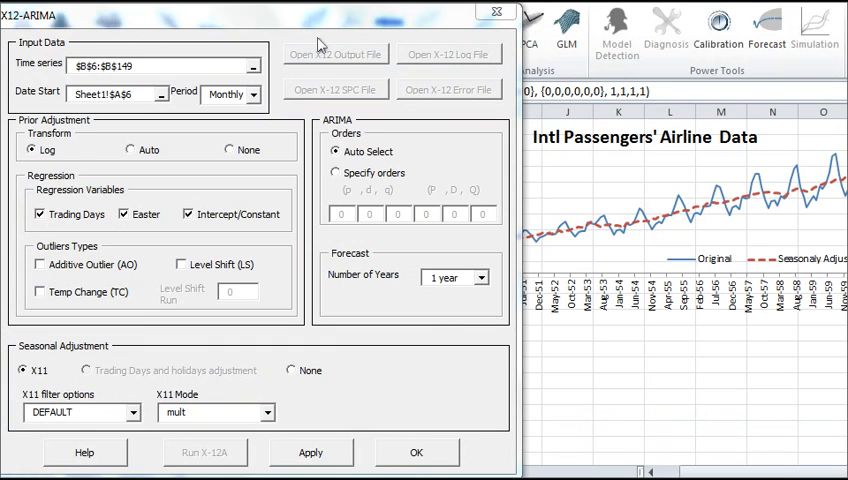
{"action": "mouse_move", "coordinate": [384, 204]}
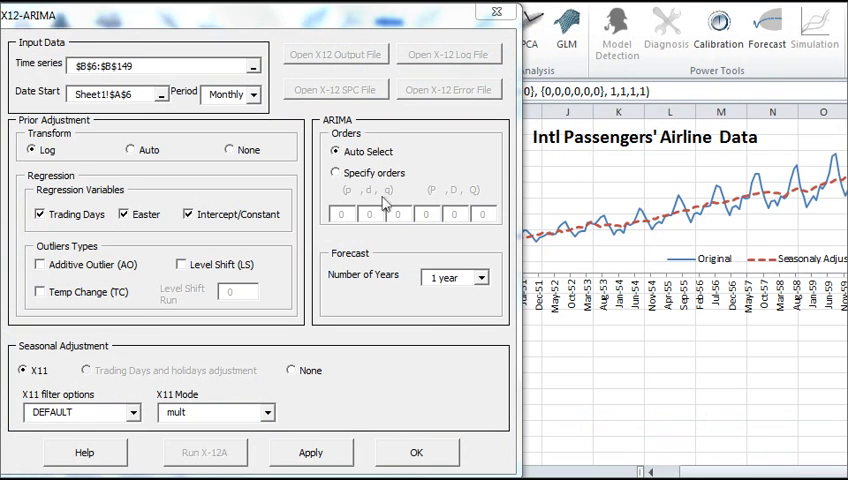
{"action": "mouse_move", "coordinate": [458, 380]}
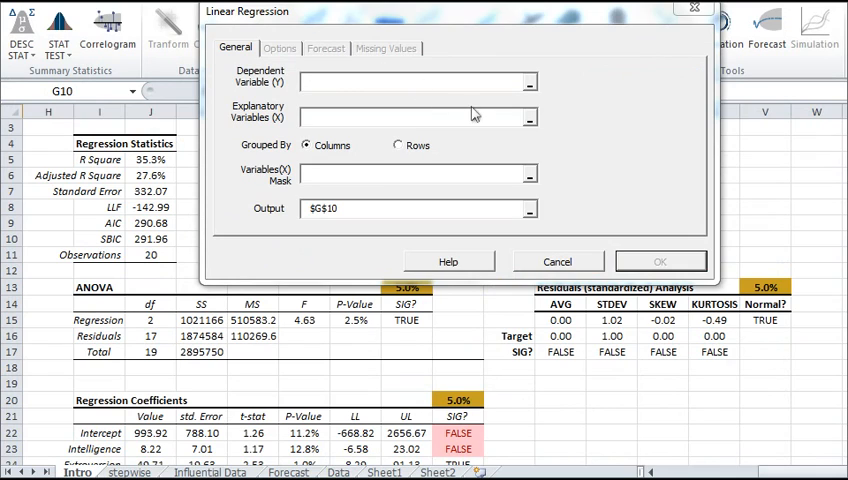
{"action": "mouse_move", "coordinate": [648, 192]}
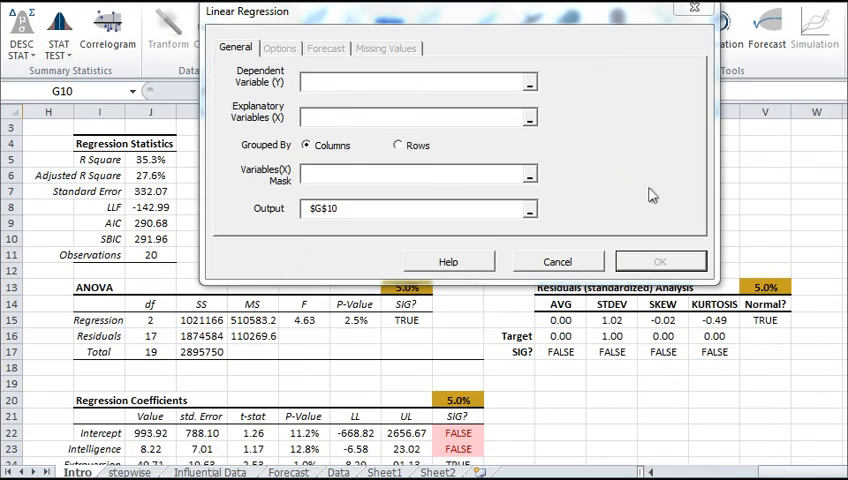
- Cancel the Linear Regression dialog, keeping the stepwise regression results visible
{"action": "left_click", "coordinate": [556, 260]}
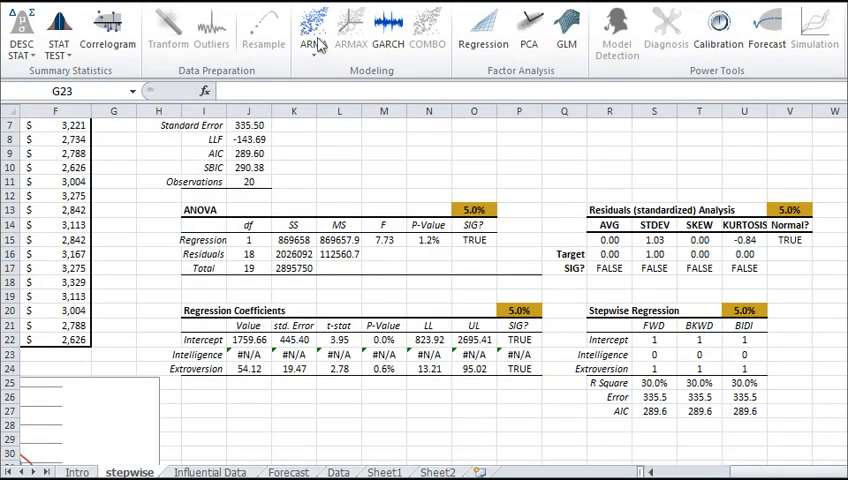
- Show the Influential Data sheet with its Cook's Distance chart
{"action": "left_click", "coordinate": [208, 472]}
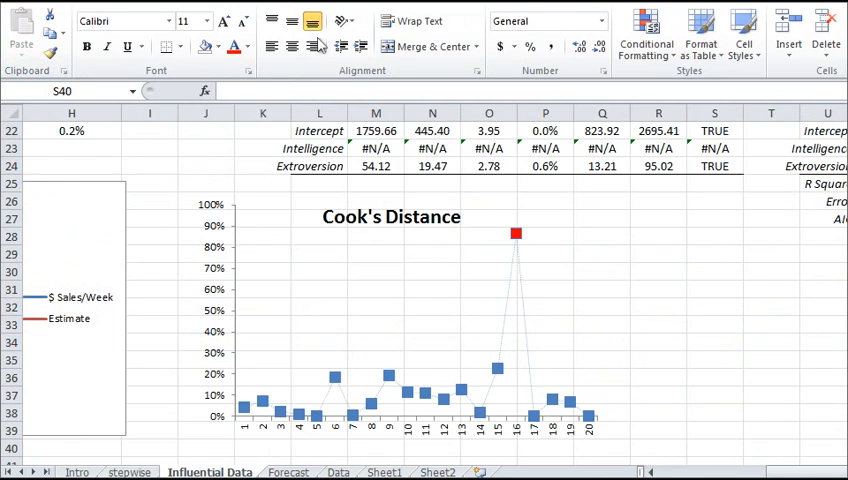
{"action": "mouse_move", "coordinate": [556, 226]}
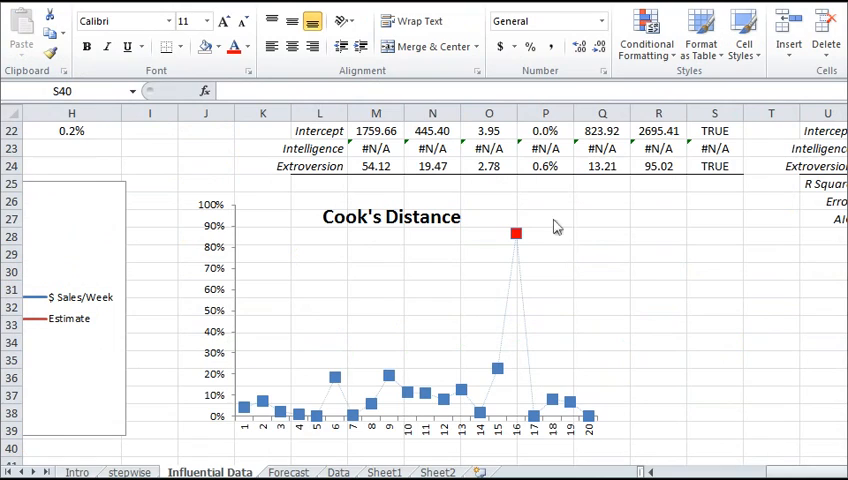
{"action": "mouse_move", "coordinate": [600, 260]}
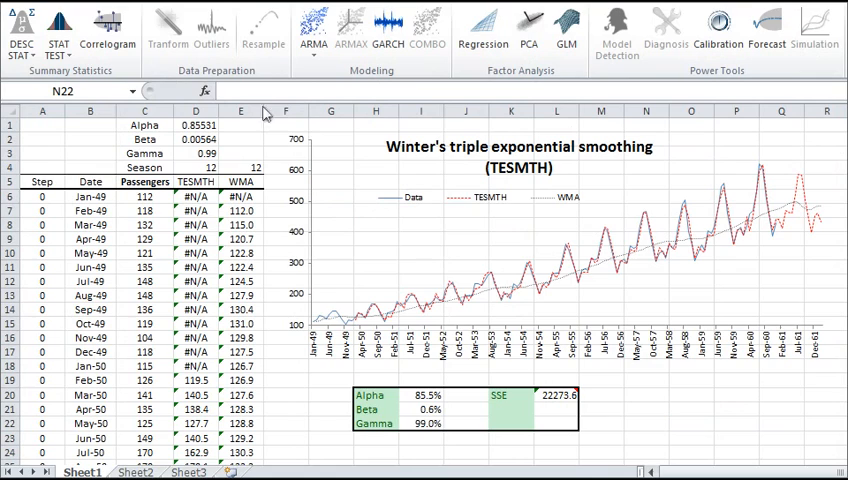
{"action": "mouse_move", "coordinate": [620, 256]}
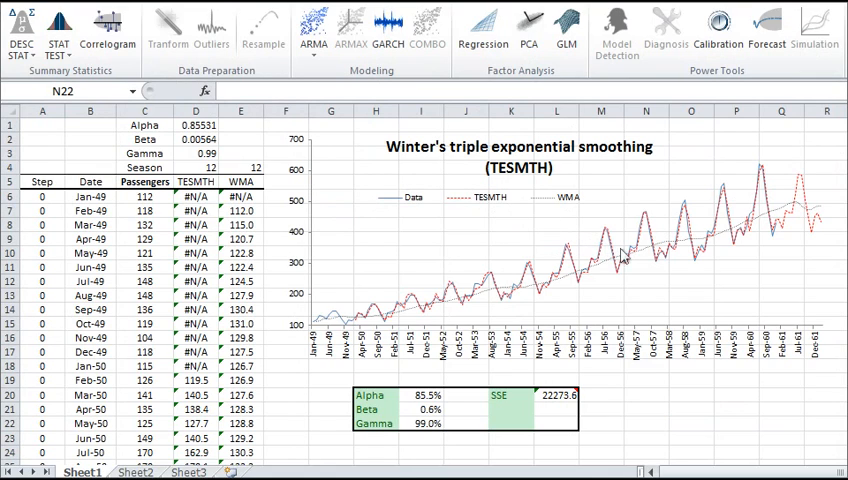
{"action": "mouse_move", "coordinate": [700, 288]}
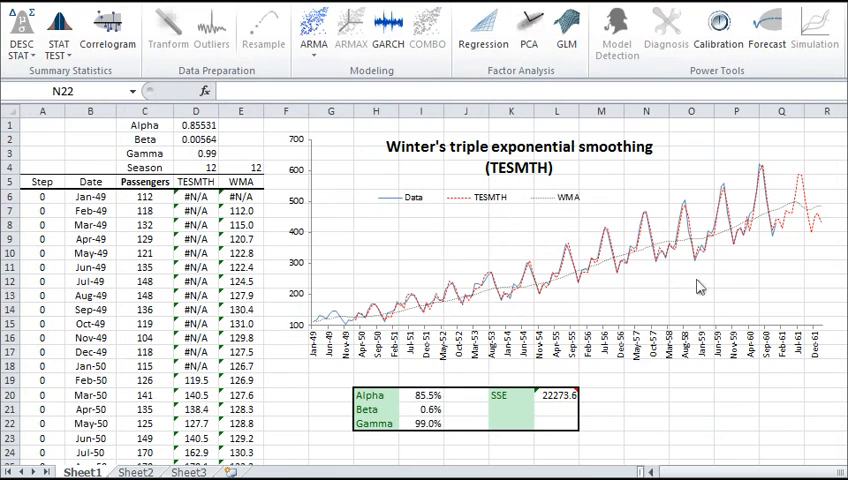
- Show the Discrete Fourier Transform example overlaying the series with its reconstruction
{"action": "left_click", "coordinate": [80, 472]}
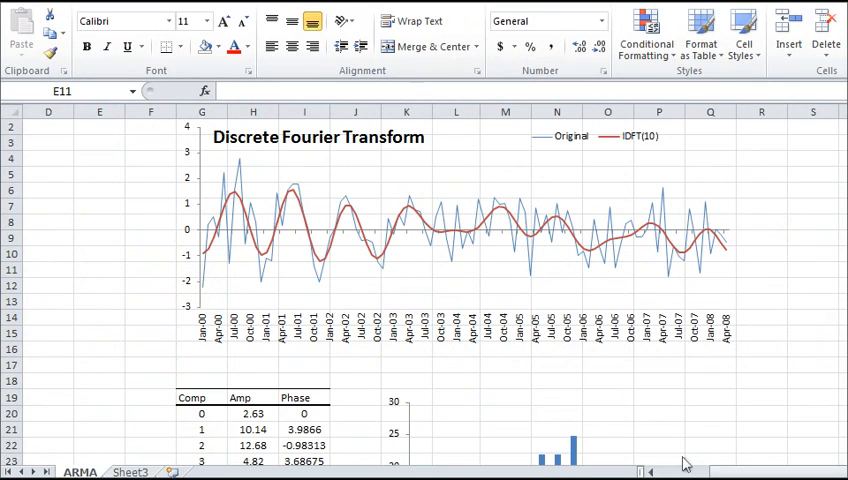
- Show the 'missing' sheet comparing backward-flat, forward-flat, cubic spline and linear interpolation
{"action": "left_click", "coordinate": [82, 472]}
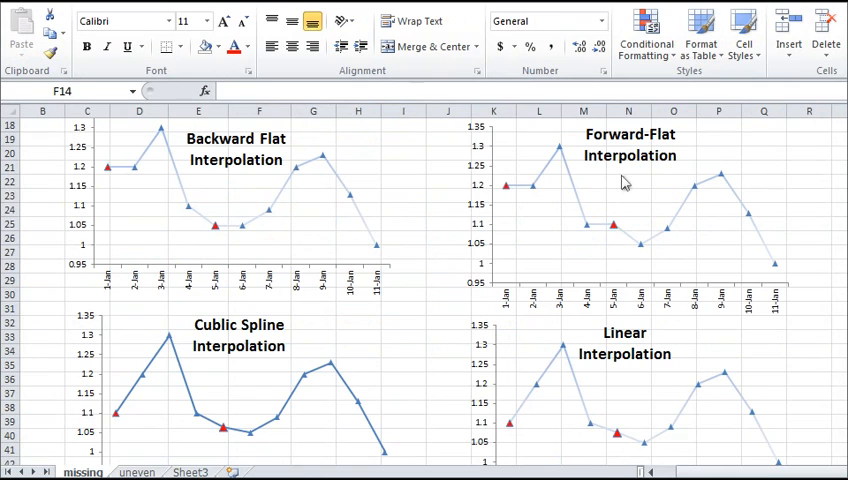
{"action": "mouse_move", "coordinate": [532, 240]}
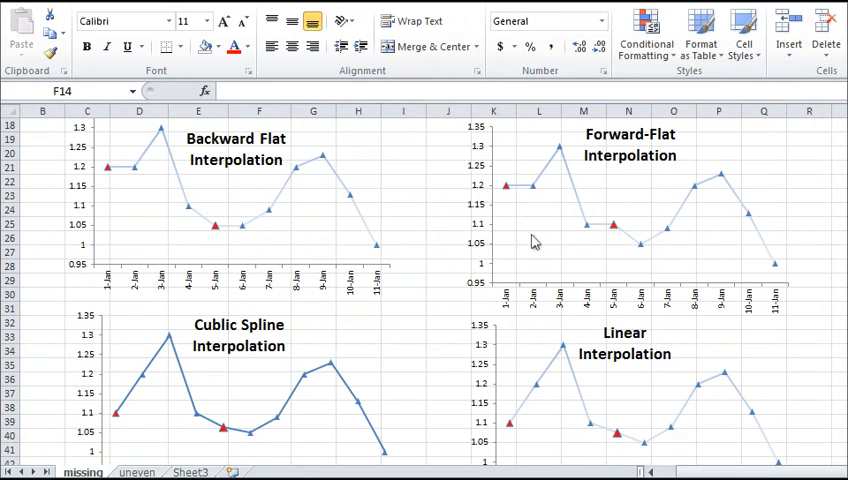
{"action": "mouse_move", "coordinate": [566, 330]}
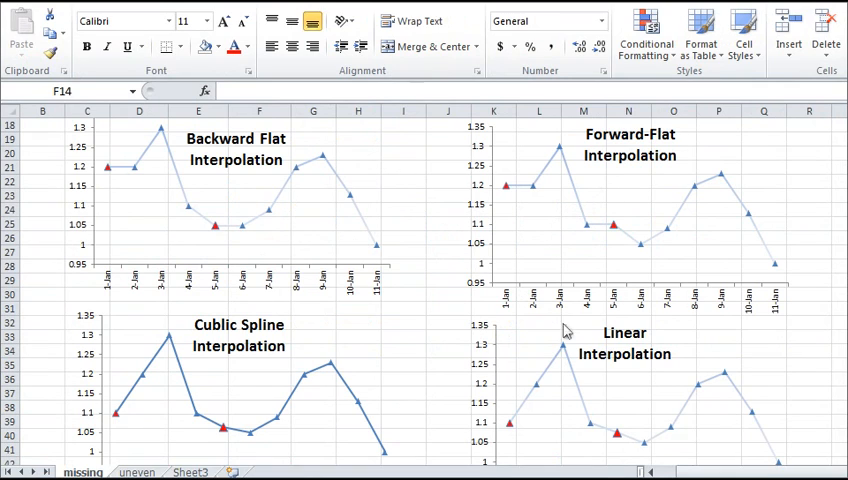
{"action": "mouse_move", "coordinate": [308, 332]}
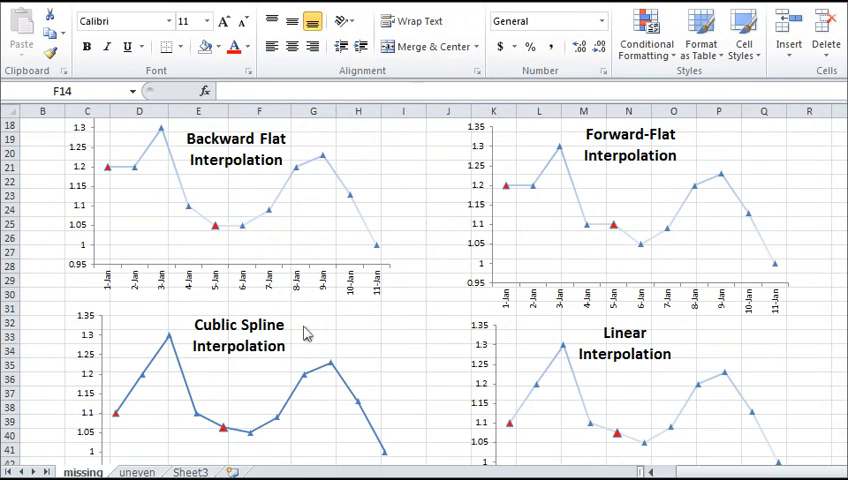